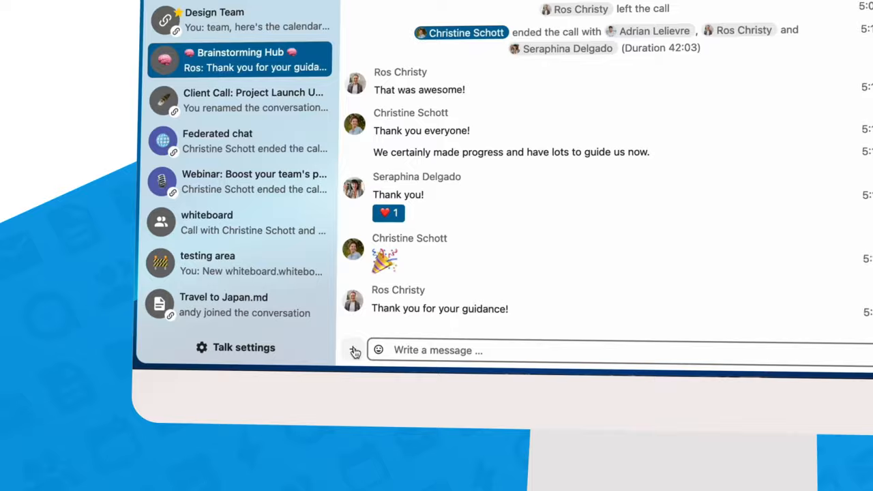
Open the Brainstorming Hub conversation and start joining its ongoing call.
{"action": "left_click", "coordinate": [355, 350]}
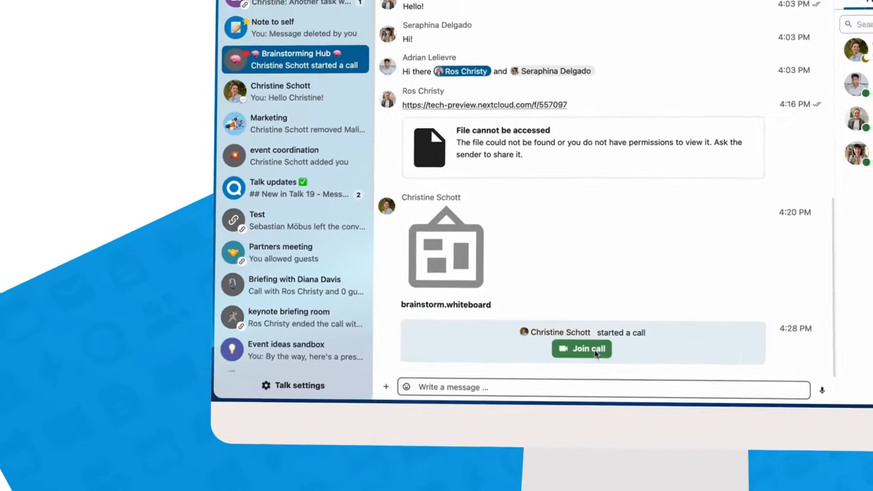
{"action": "left_click", "coordinate": [581, 350]}
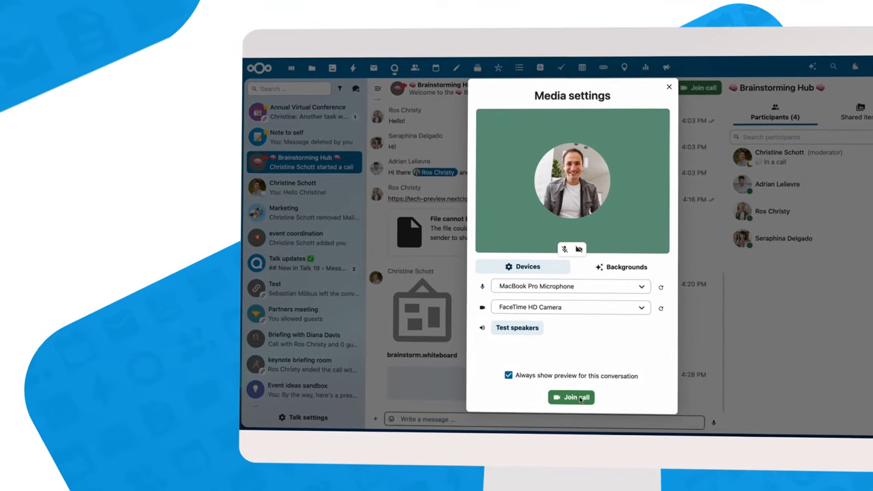
Join the call with camera and microphone, then open the shared brainstorm.whiteboard attachment.
{"action": "left_click", "coordinate": [571, 397]}
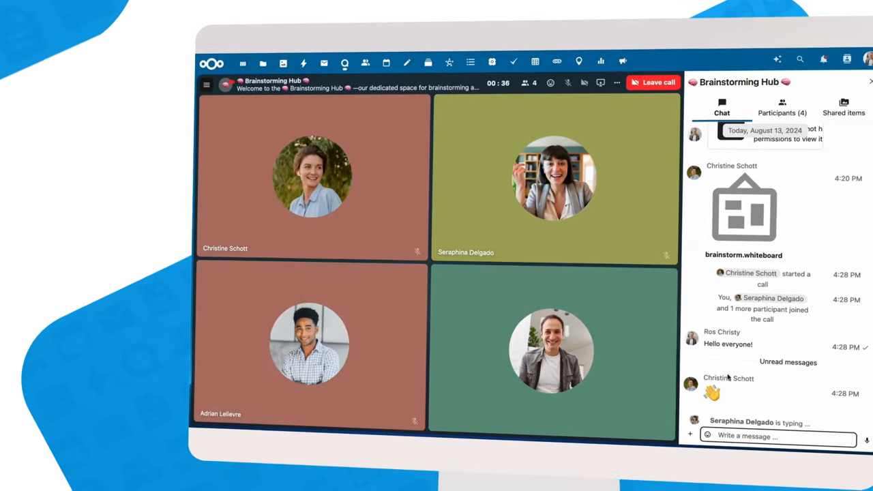
{"action": "left_click", "coordinate": [744, 211]}
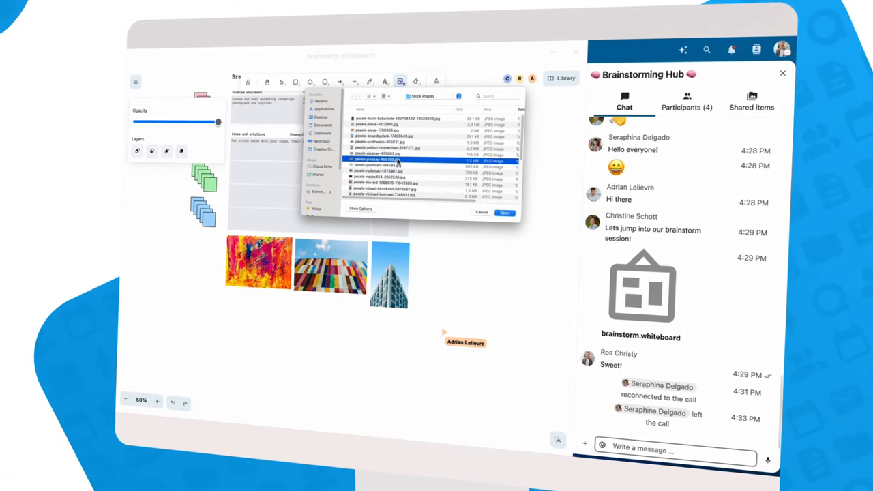
Draw rounded boxes with the rectangle tool and arrange sticky notes under Ideas and solutions.
{"action": "left_click", "coordinate": [505, 213]}
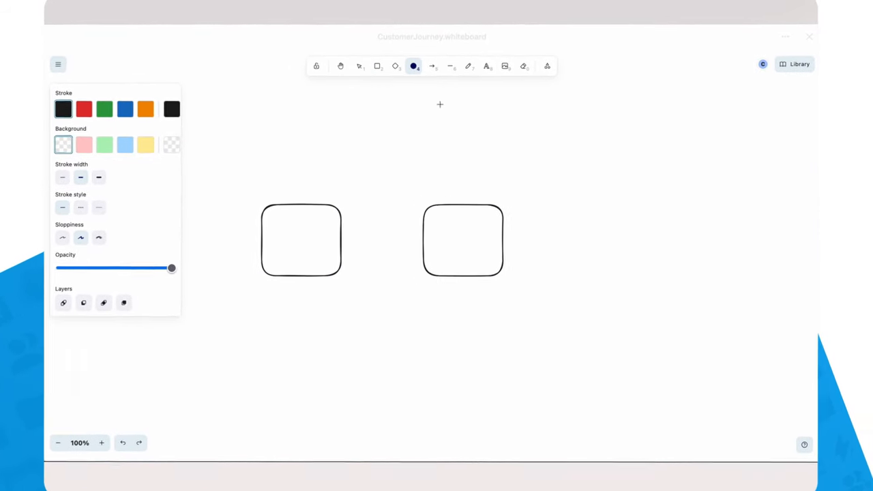
{"action": "left_click", "coordinate": [300, 240]}
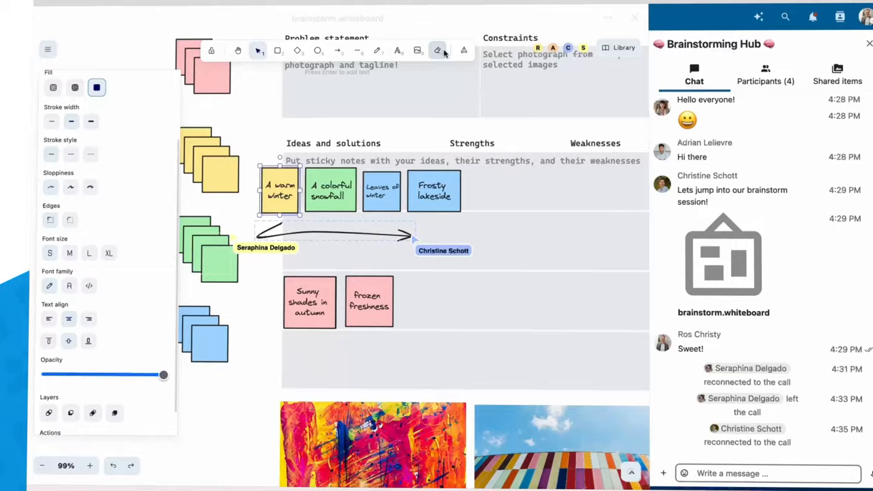
{"action": "left_click", "coordinate": [464, 50]}
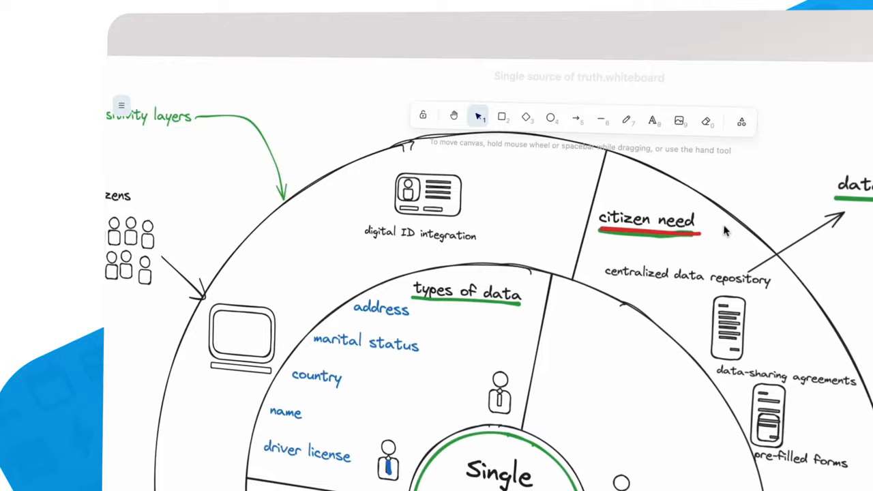
{"action": "left_click", "coordinate": [741, 120]}
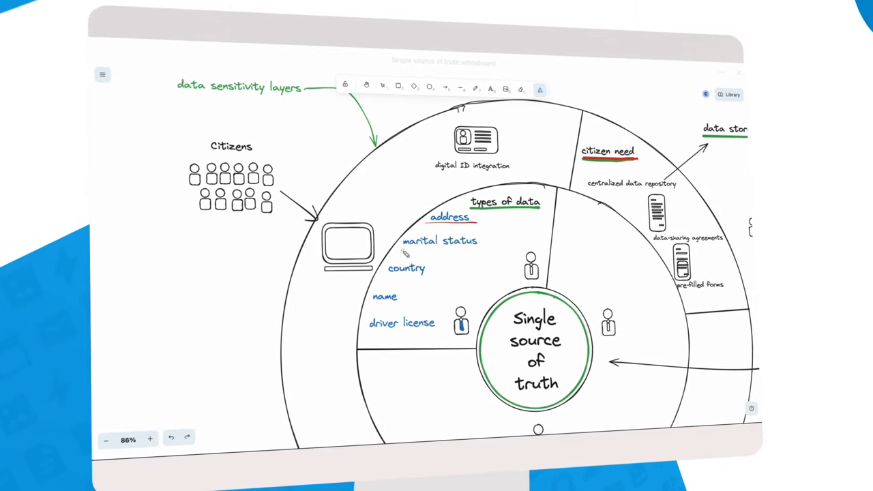
{"action": "left_click", "coordinate": [30, 62]}
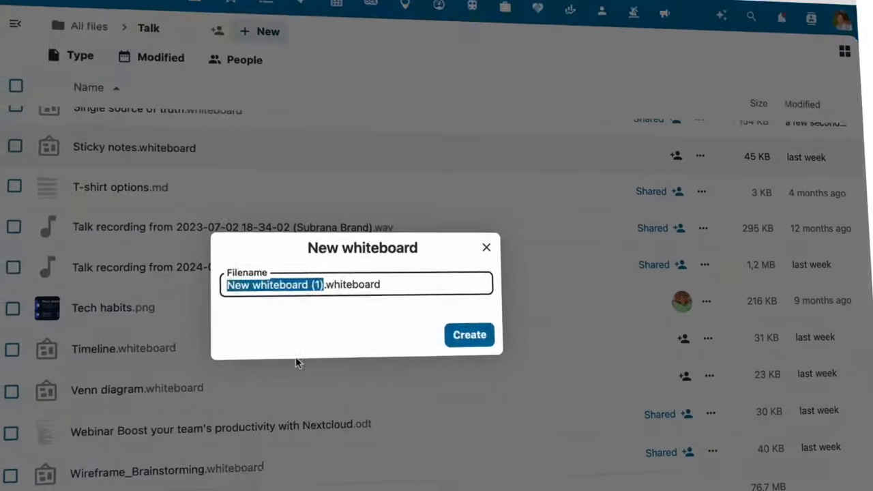
Create the Brainstorming_With_Stakeholders whiteboard and pick its starting template.
{"action": "left_click", "coordinate": [469, 336]}
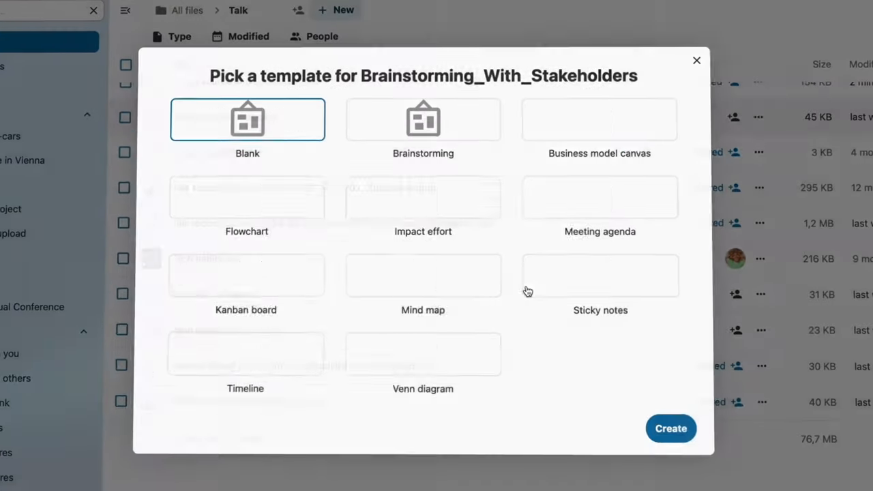
{"action": "left_click", "coordinate": [603, 270]}
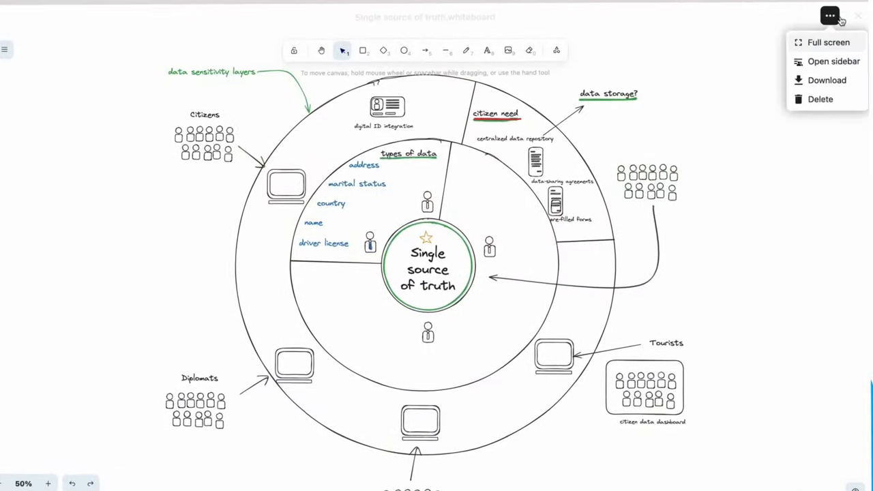
Share the board with a colleague via the Sharing sidebar with Allow editing and save the share.
{"action": "left_click", "coordinate": [834, 60]}
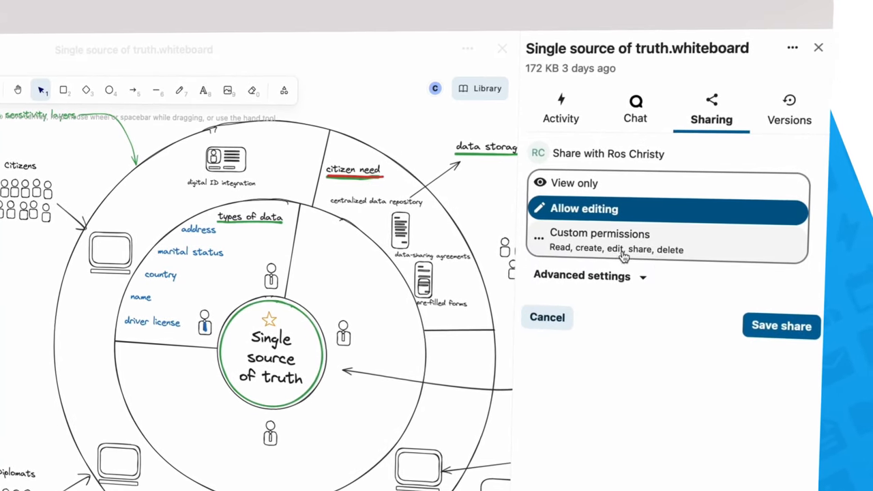
{"action": "left_click", "coordinate": [546, 316]}
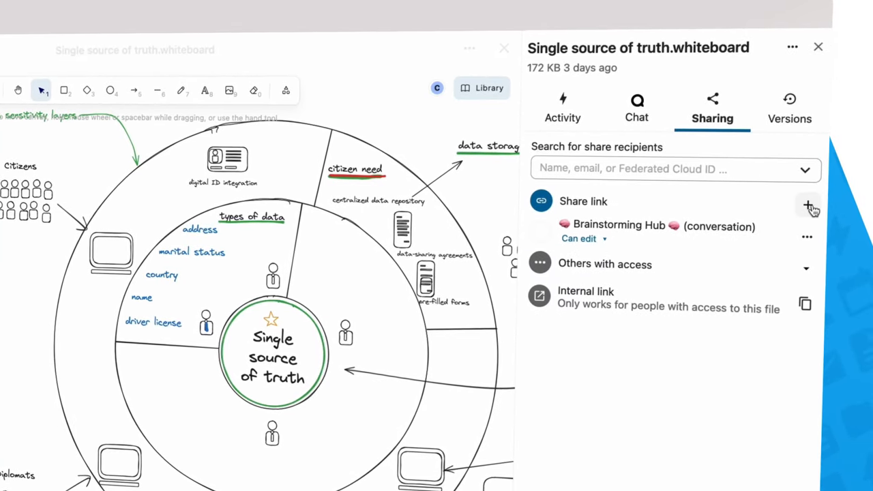
{"action": "left_click", "coordinate": [810, 205]}
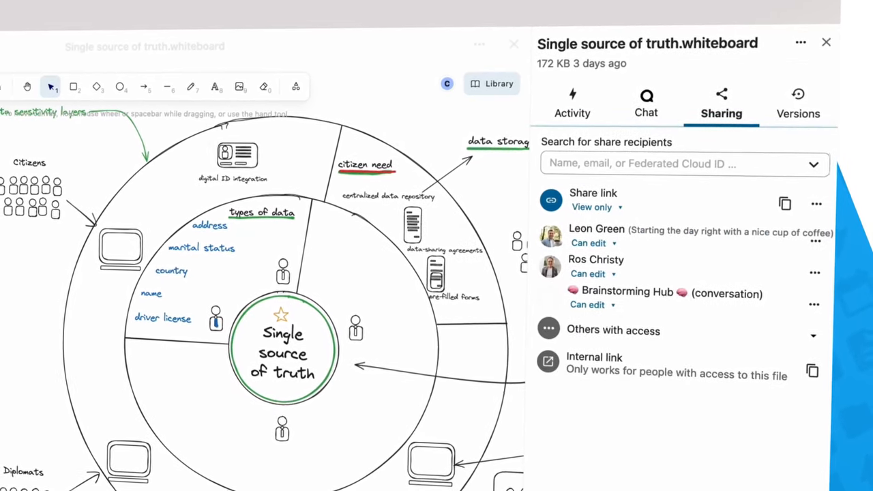
{"action": "left_click", "coordinate": [592, 243]}
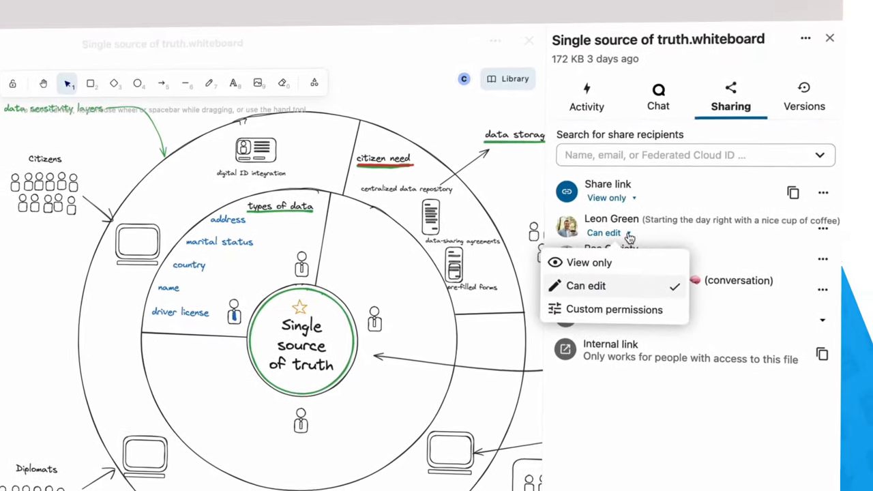